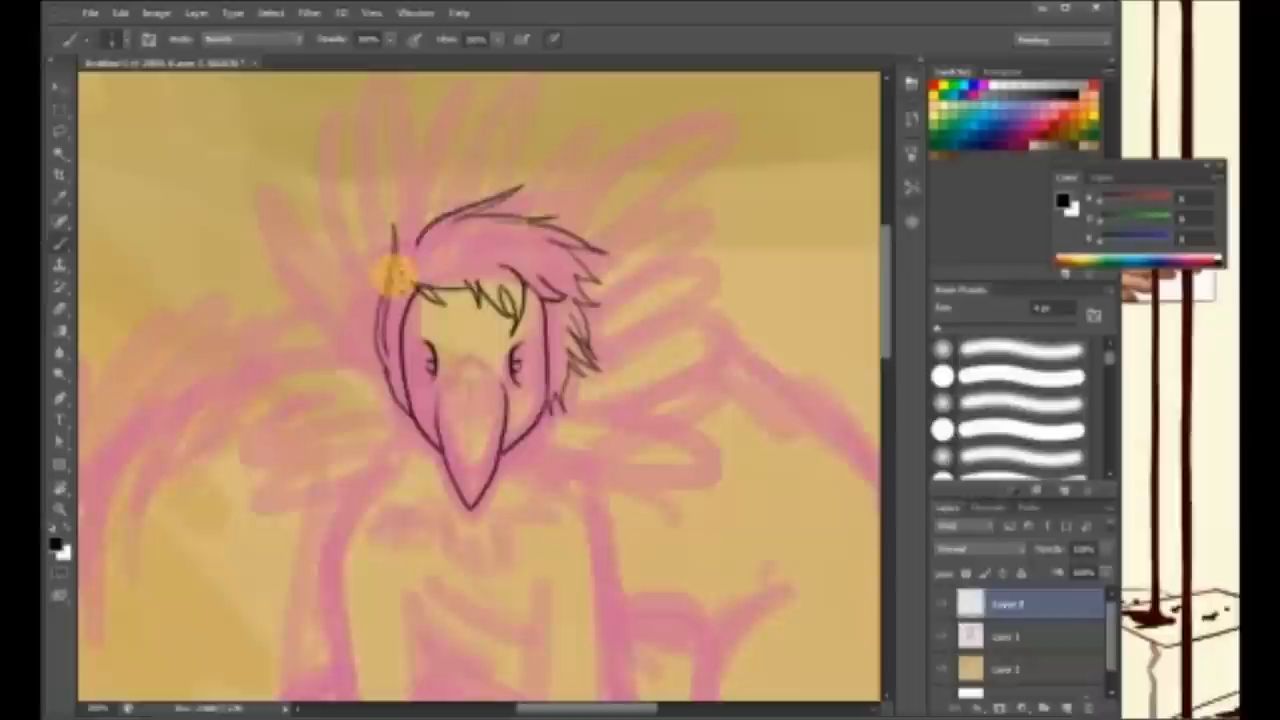
scroll(down, 3)
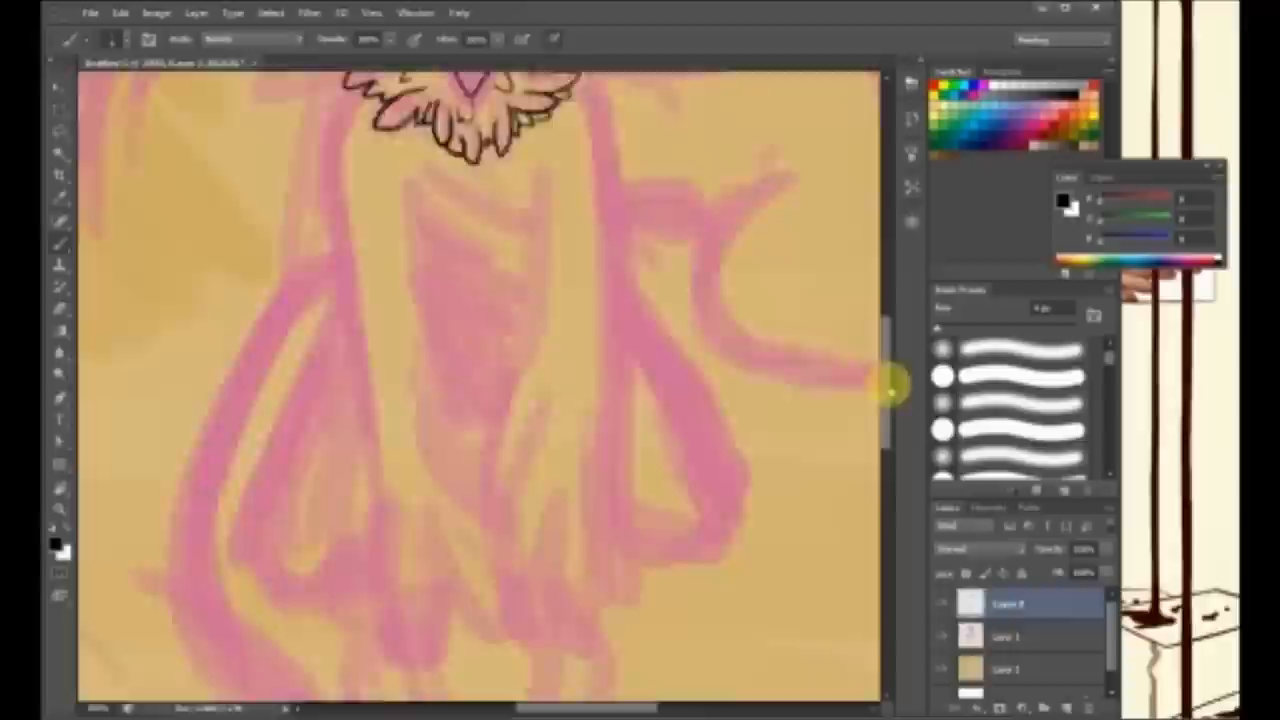